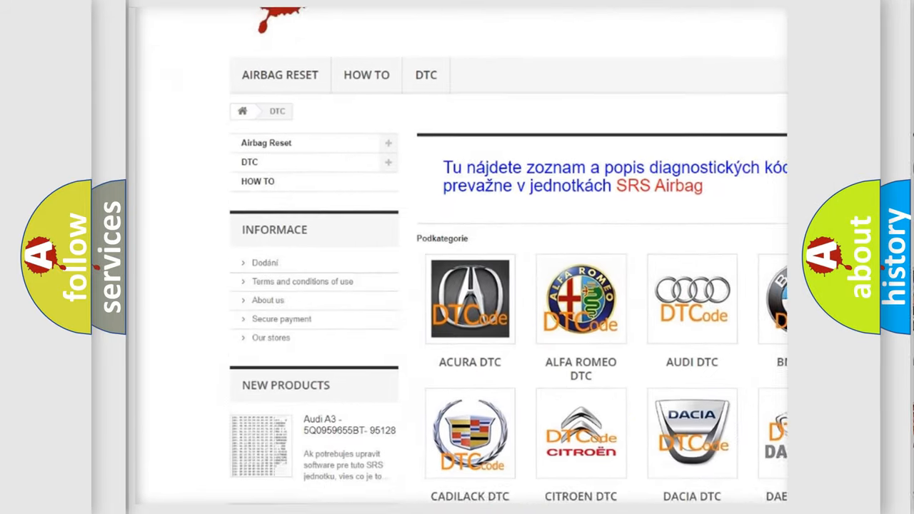
{"action": "scroll", "scroll_direction": "down", "scroll_amount": 3}
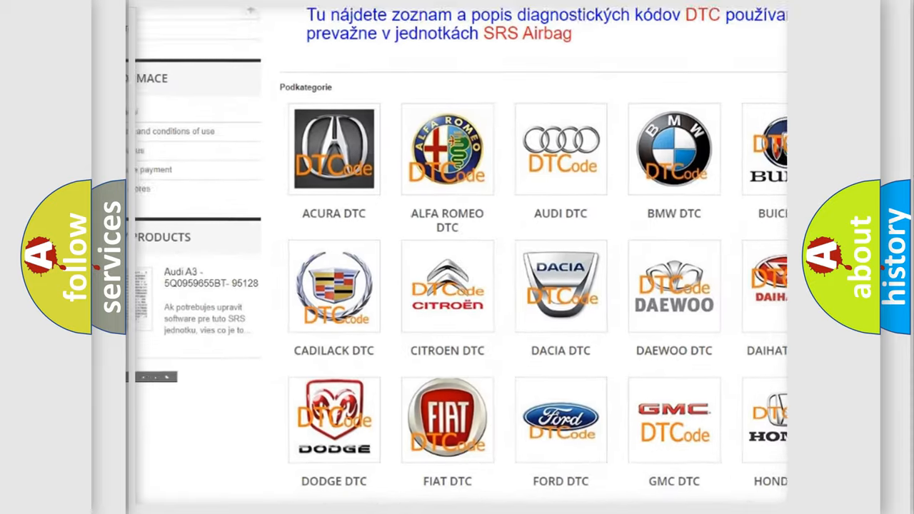
{"action": "scroll", "scroll_direction": "down", "scroll_amount": 3}
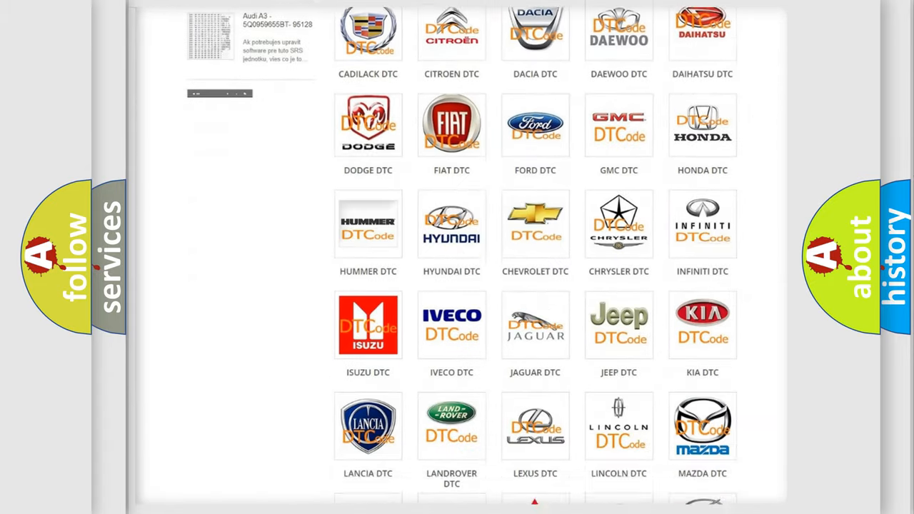
{"action": "scroll", "scroll_direction": "down", "scroll_amount": 3}
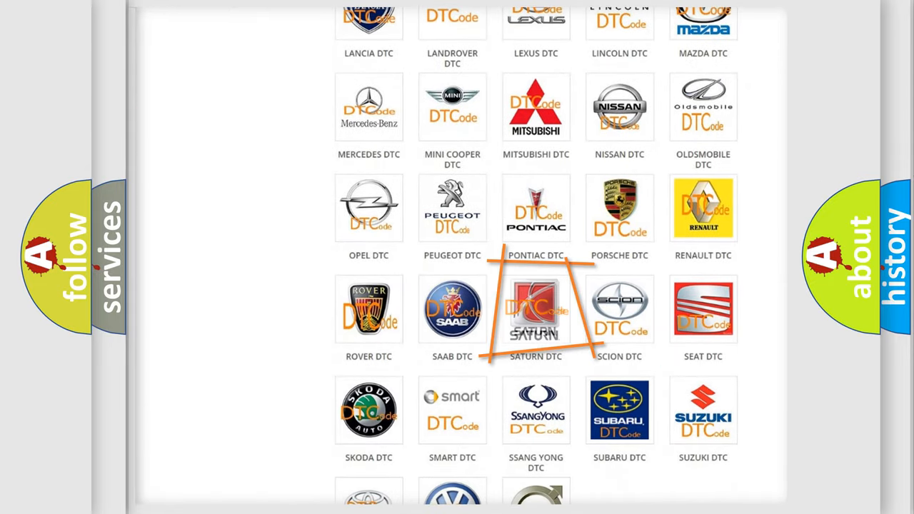